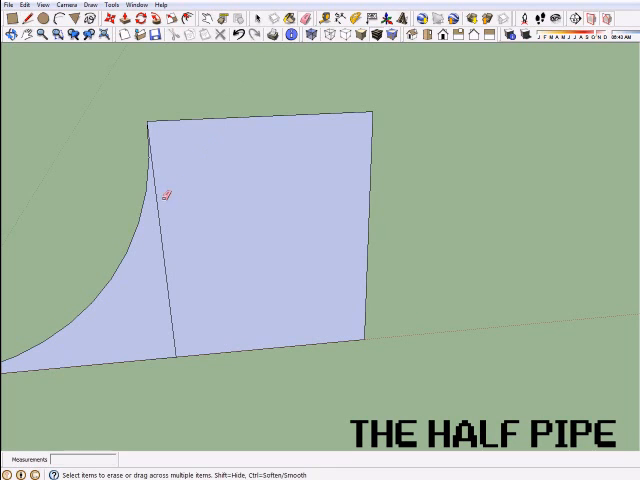
# Erase a stray edge from the curved ramp profile before extruding it
pyautogui.click(168, 192)
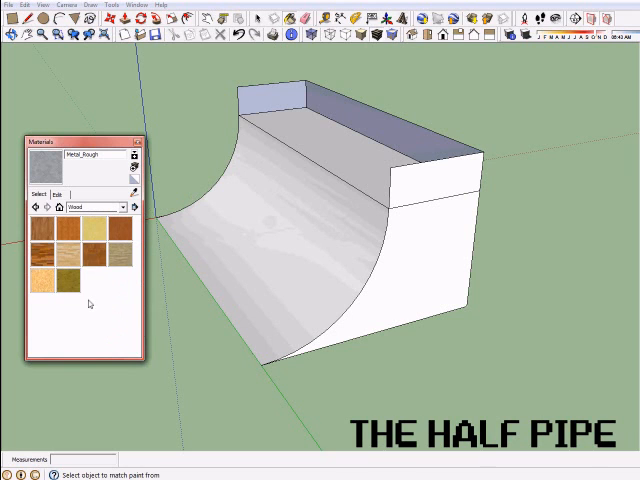
# Paint the ramp with brown wood, using a lighter wood on the riding surface
pyautogui.click(104, 236)
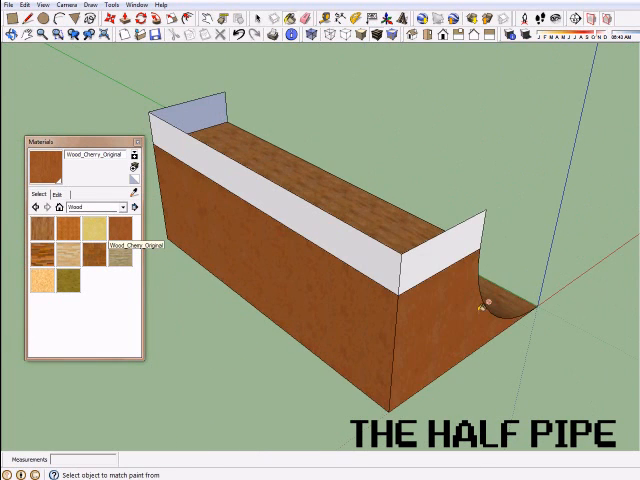
pyautogui.click(132, 208)
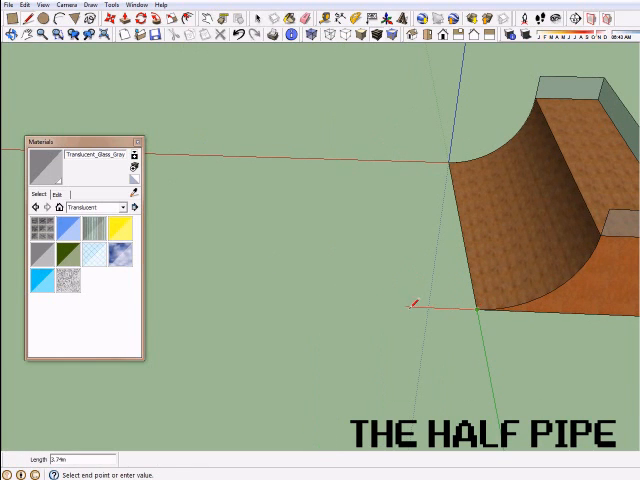
pyautogui.moveTo(352, 300)
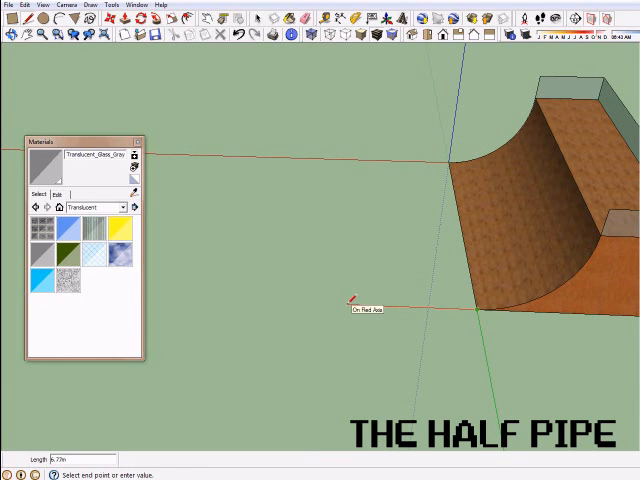
pyautogui.moveTo(300, 300)
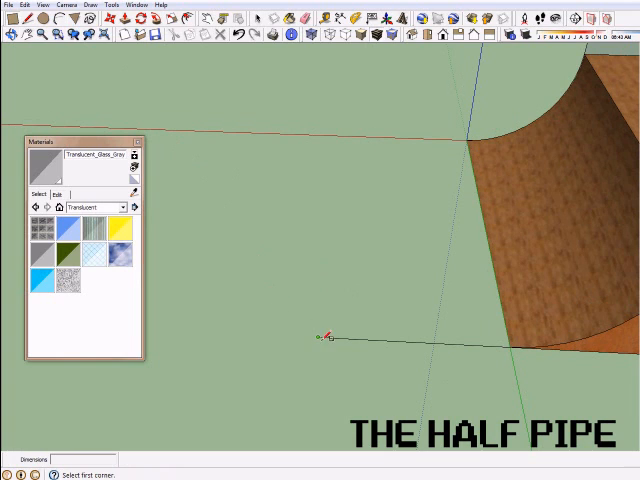
# Draw a flat ground rectangle extending out from the ramp's bottom edge
pyautogui.moveTo(328, 336); pyautogui.dragTo(478, 132)
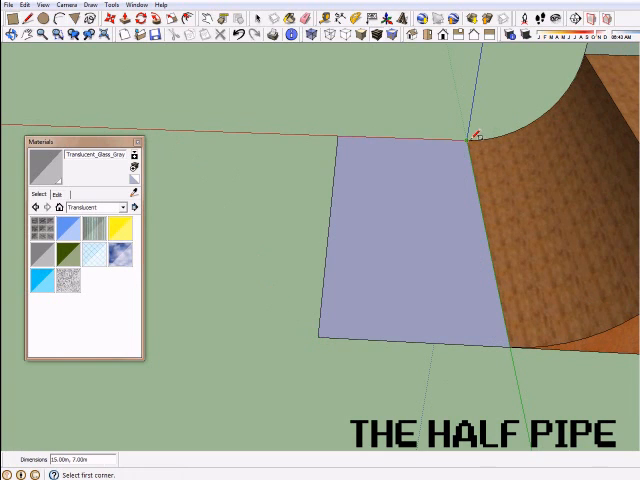
pyautogui.click(130, 208)
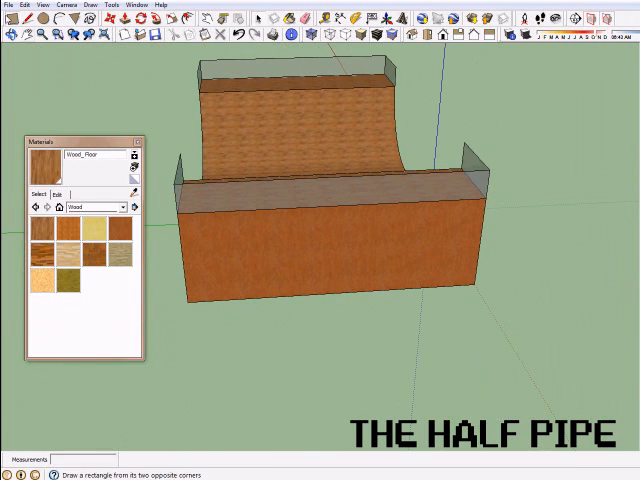
# Start a rectangle on the top deck of one platform for the barrier
pyautogui.click(248, 214)
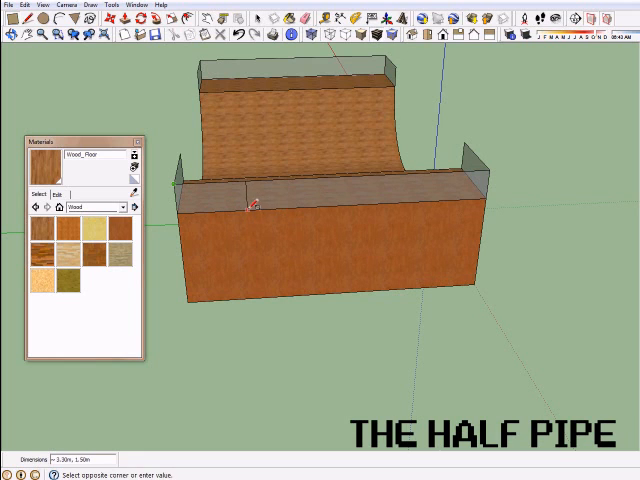
pyautogui.moveTo(248, 210)
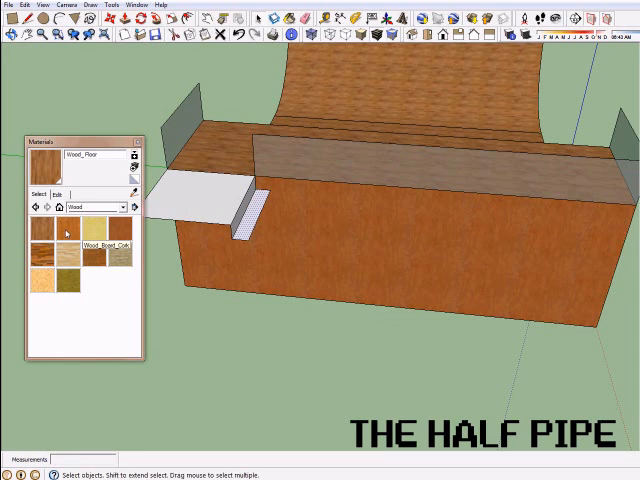
# Begin shaping the stair opening in the side of the front platform
pyautogui.click(114, 234)
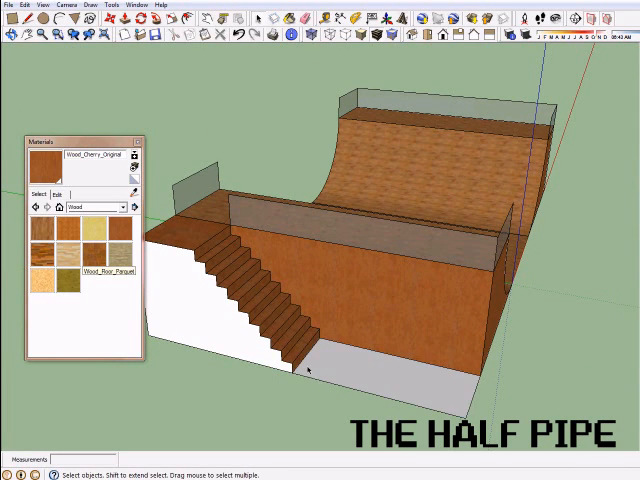
pyautogui.moveTo(42, 244)
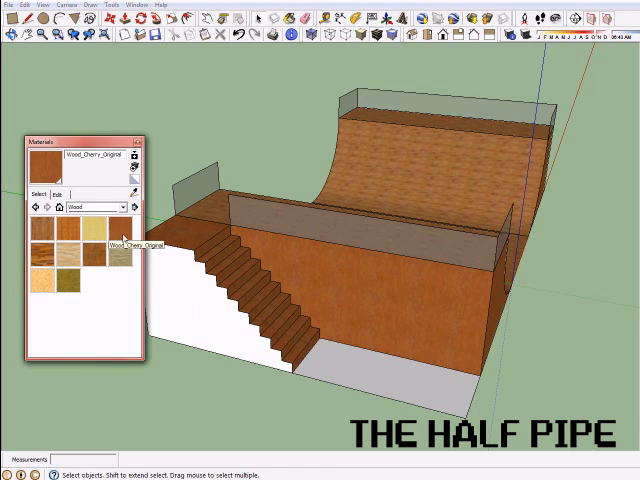